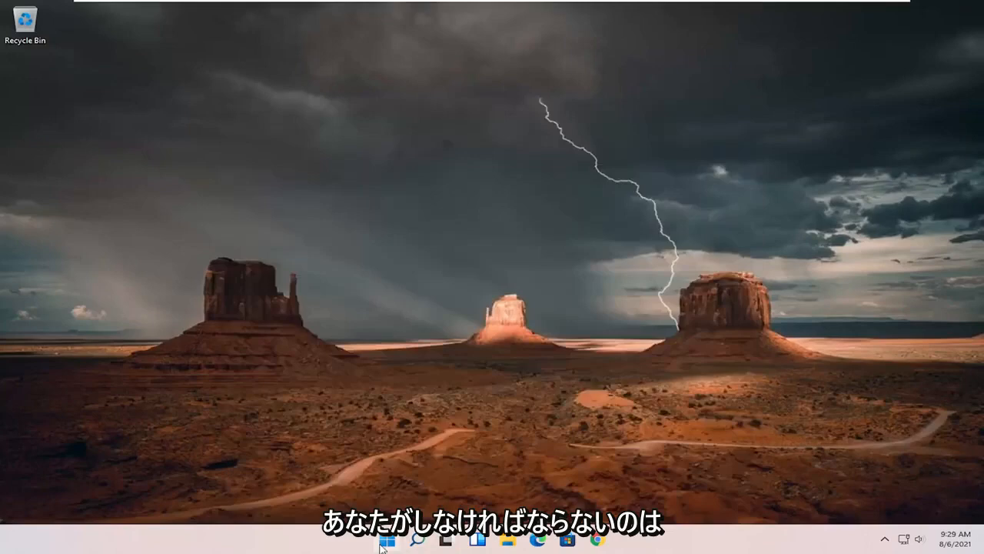
# - Search for 'settings' from the taskbar and launch the Settings app
pyautogui.click(415, 539)
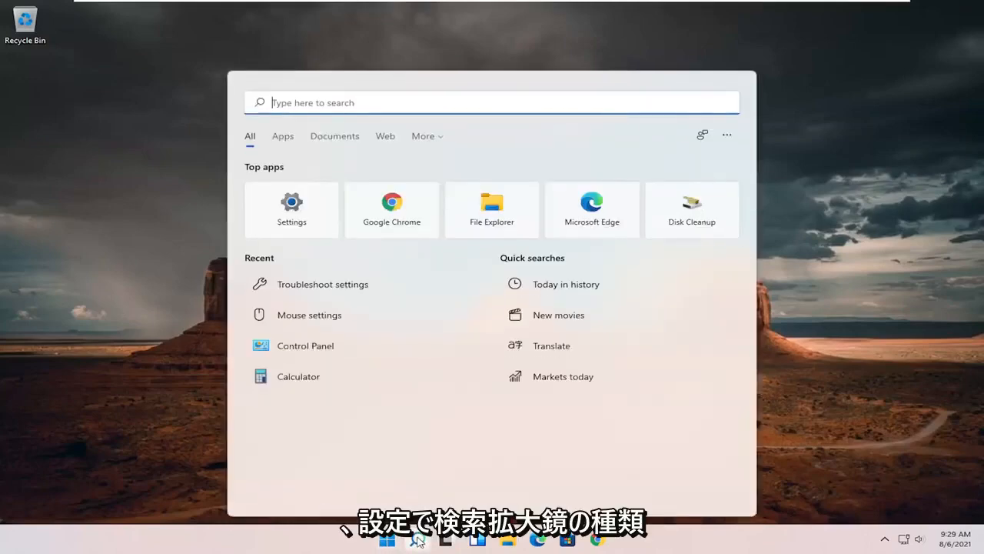
pyautogui.write('settings')
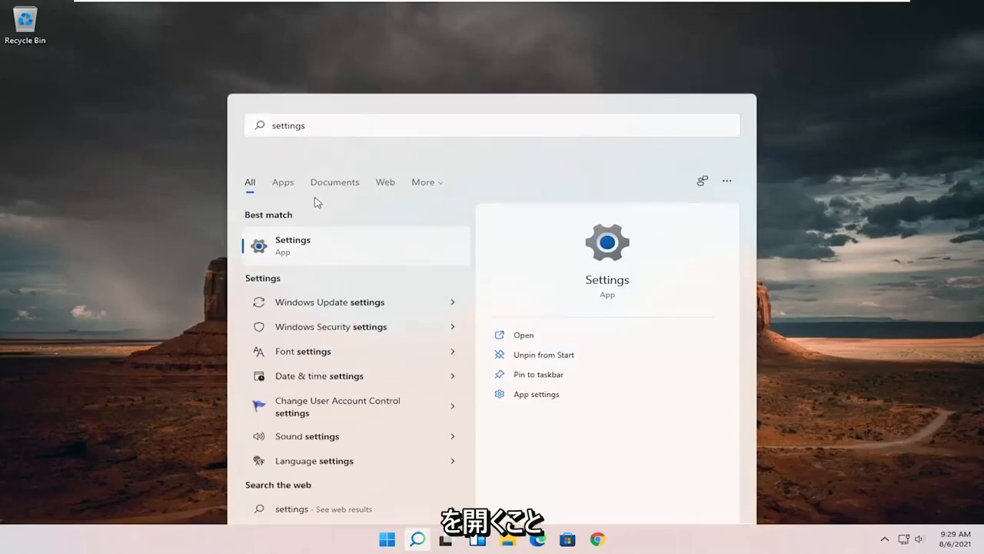
pyautogui.click(292, 244)
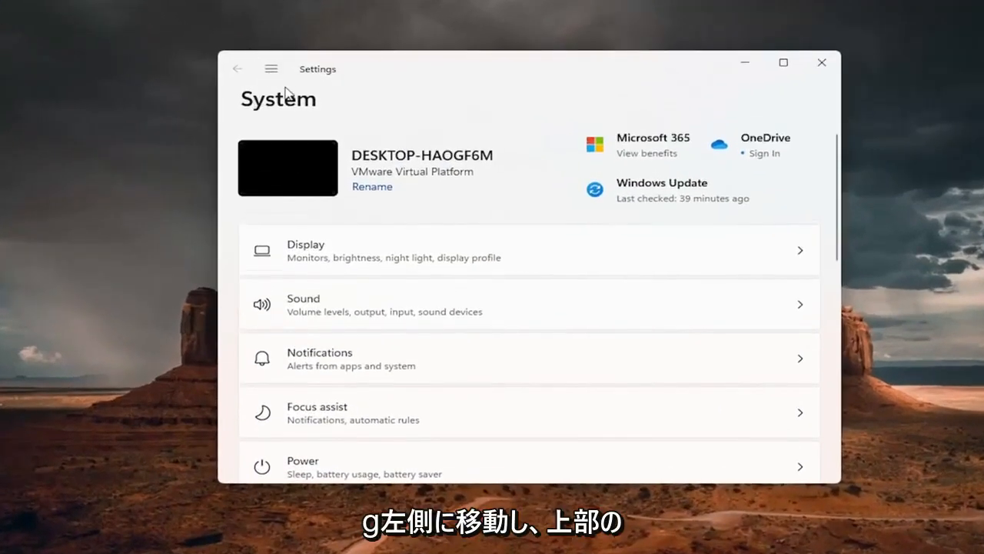
# - Go to Network & internet > Advanced network settings to view the Ethernet0 and Bluetooth adapters
pyautogui.click(270, 69)
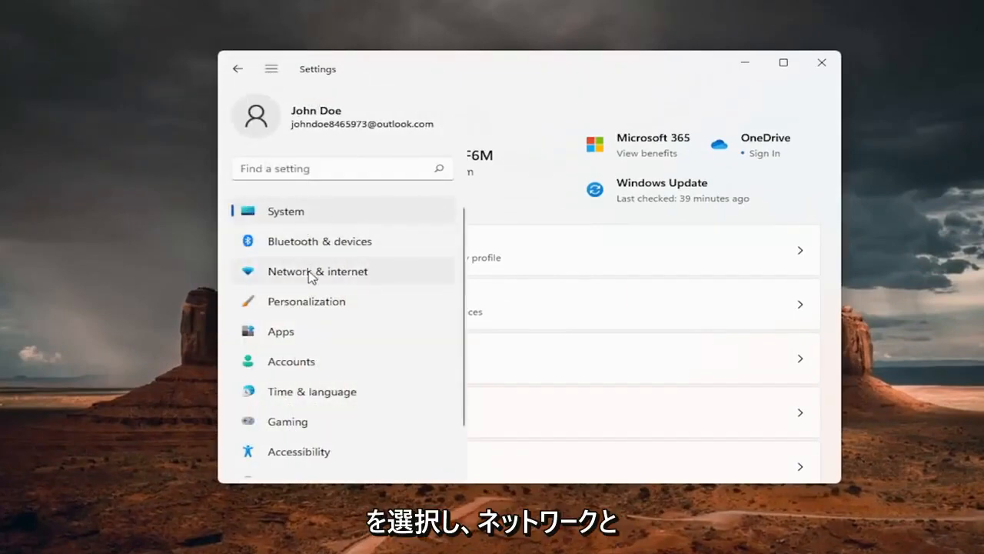
pyautogui.click(317, 271)
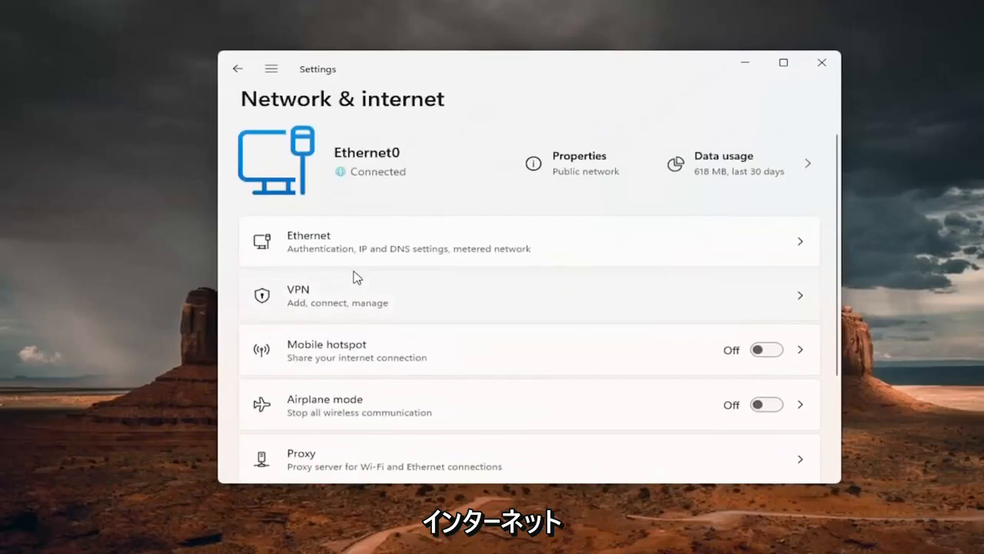
pyautogui.scroll(-3)
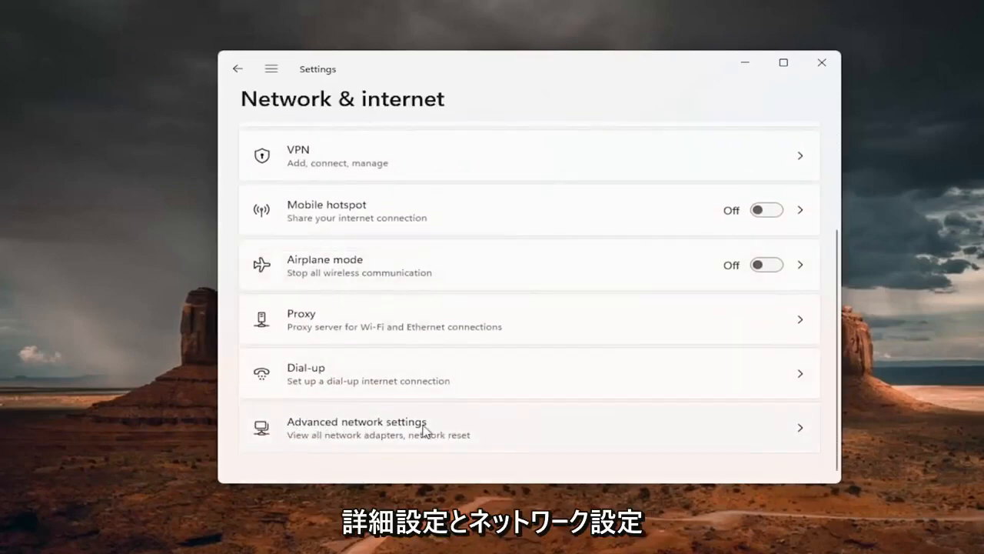
pyautogui.click(357, 427)
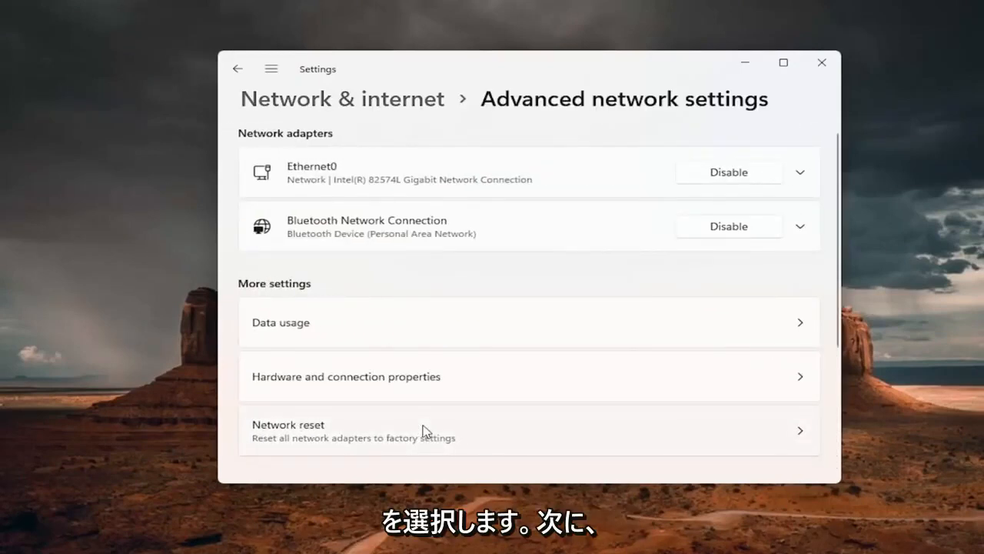
pyautogui.scroll(-3)
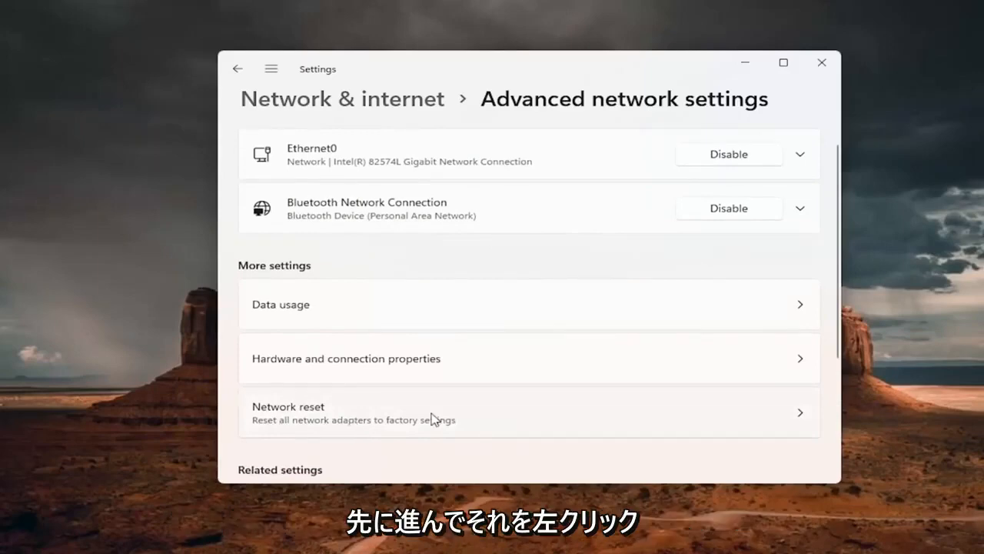
# - Open Network reset under More settings
pyautogui.click(529, 413)
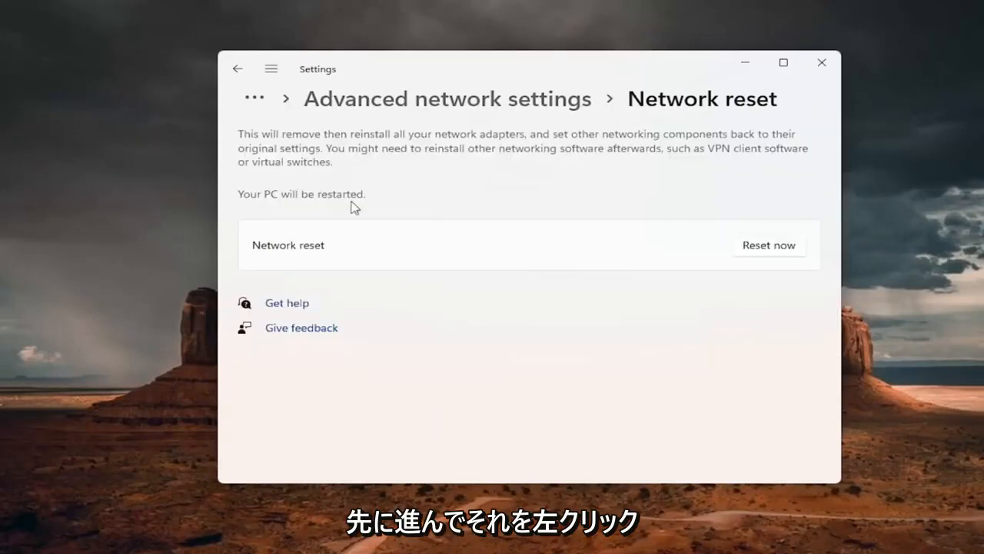
pyautogui.moveTo(422, 161)
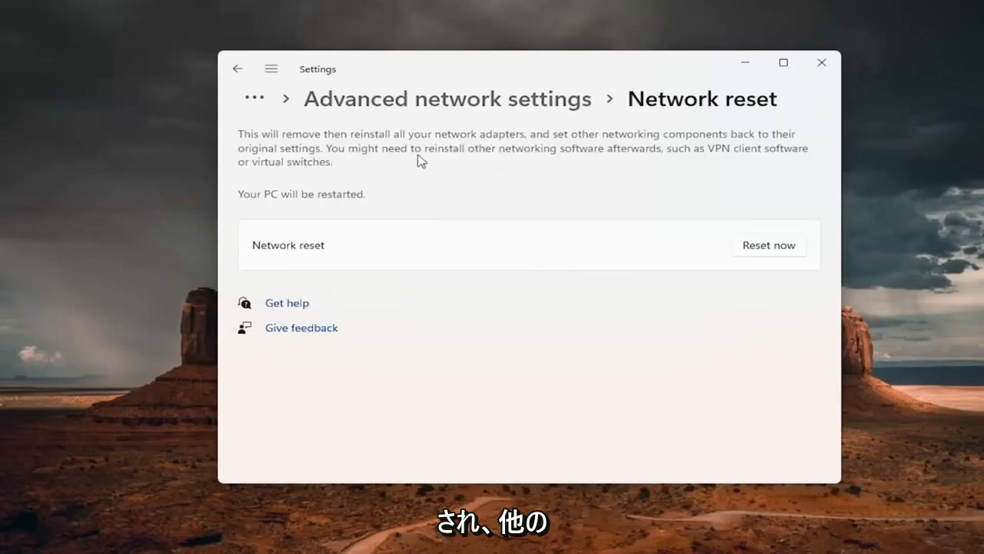
pyautogui.moveTo(588, 143)
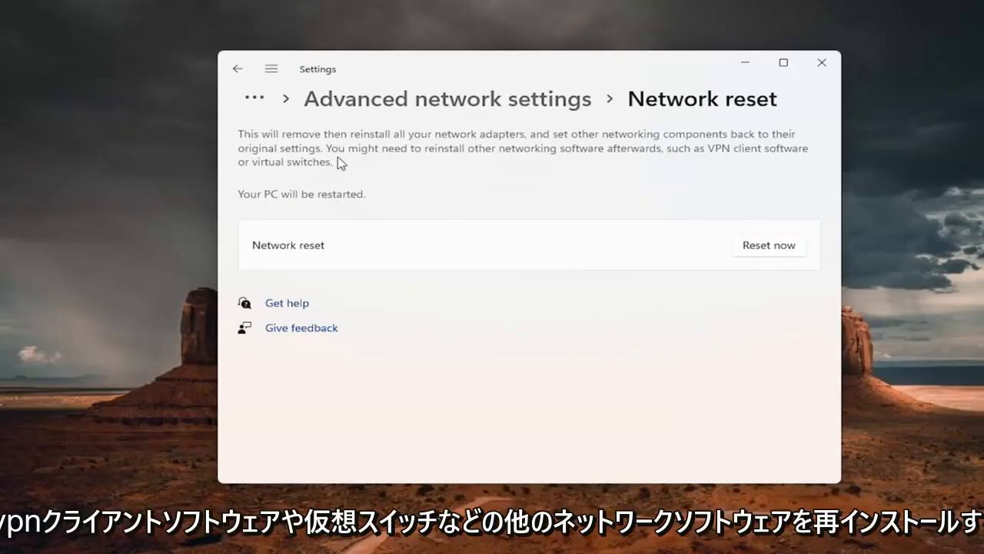
pyautogui.moveTo(546, 159)
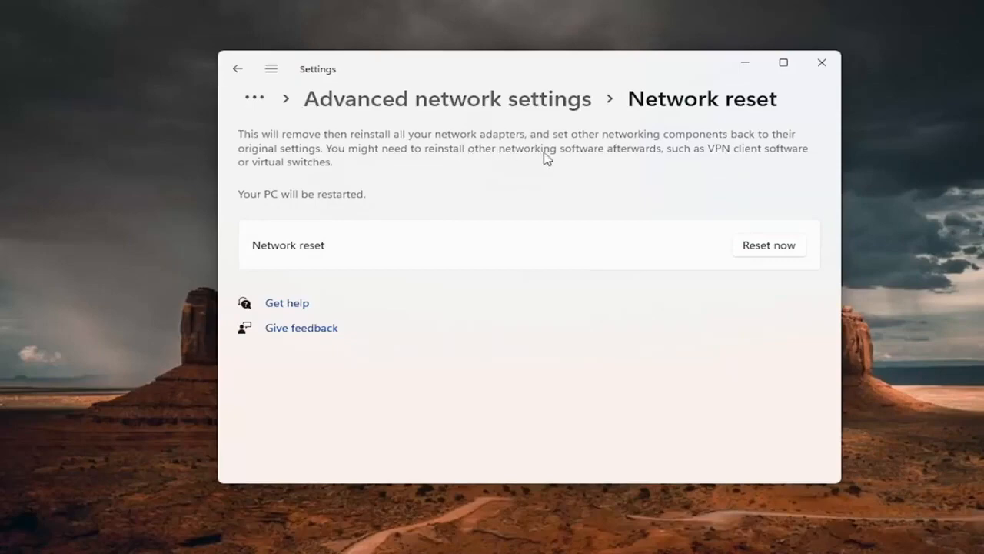
pyautogui.moveTo(700, 163)
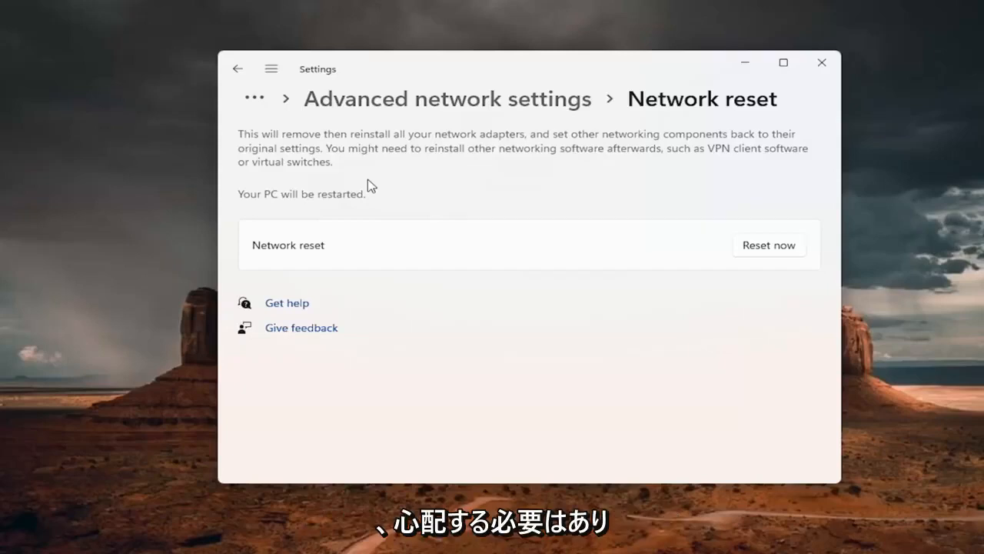
pyautogui.moveTo(701, 225)
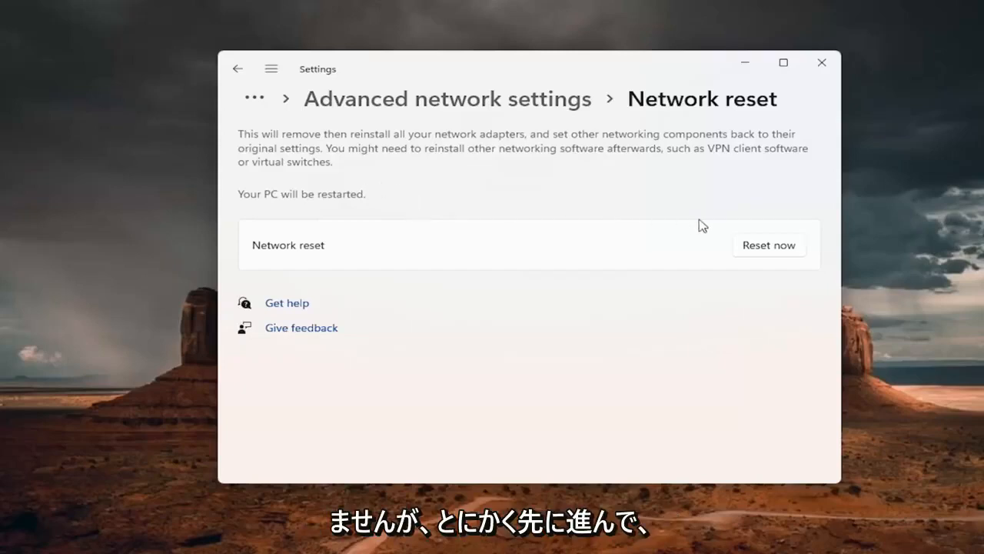
# - Reset all network adapters, confirm with Yes, and dismiss the sign-out notice
pyautogui.click(769, 245)
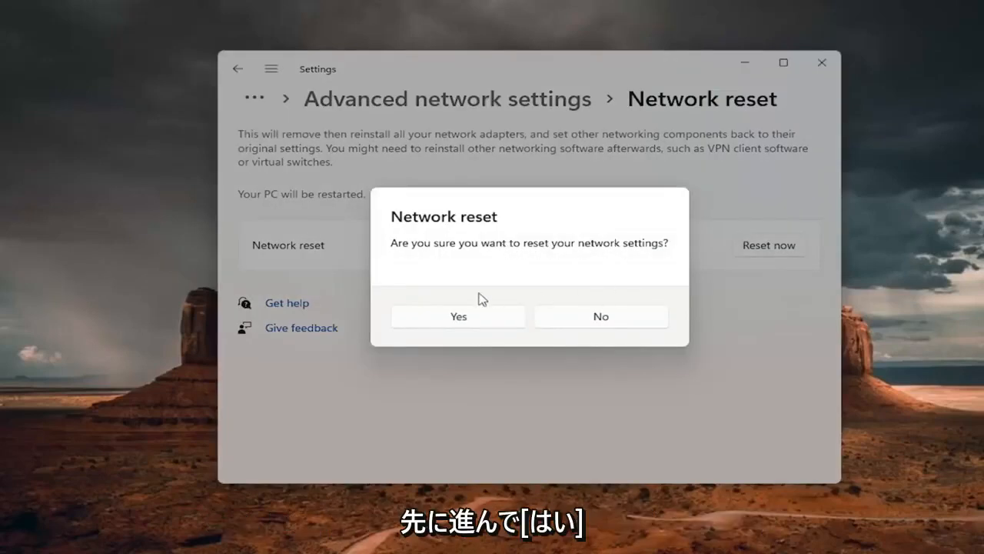
pyautogui.click(458, 316)
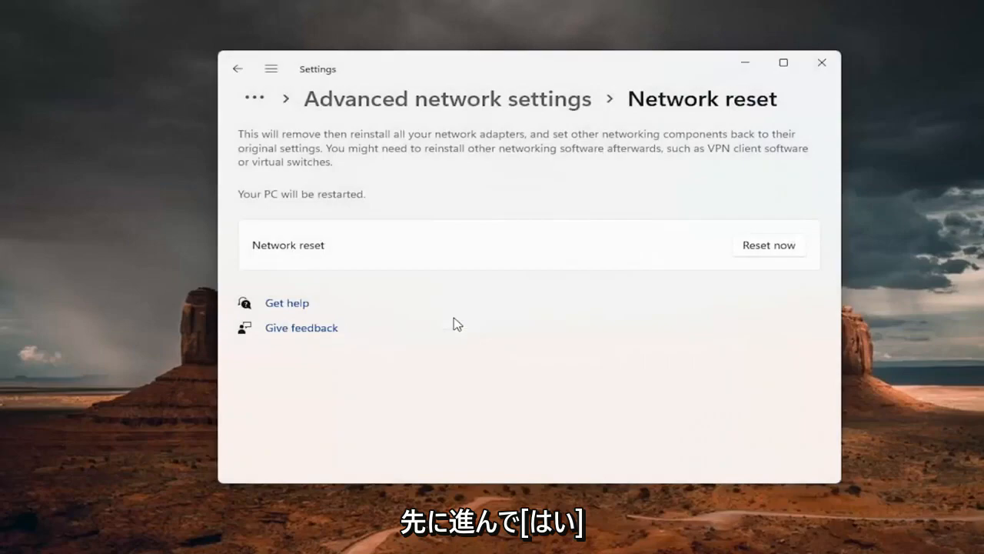
pyautogui.click(769, 245)
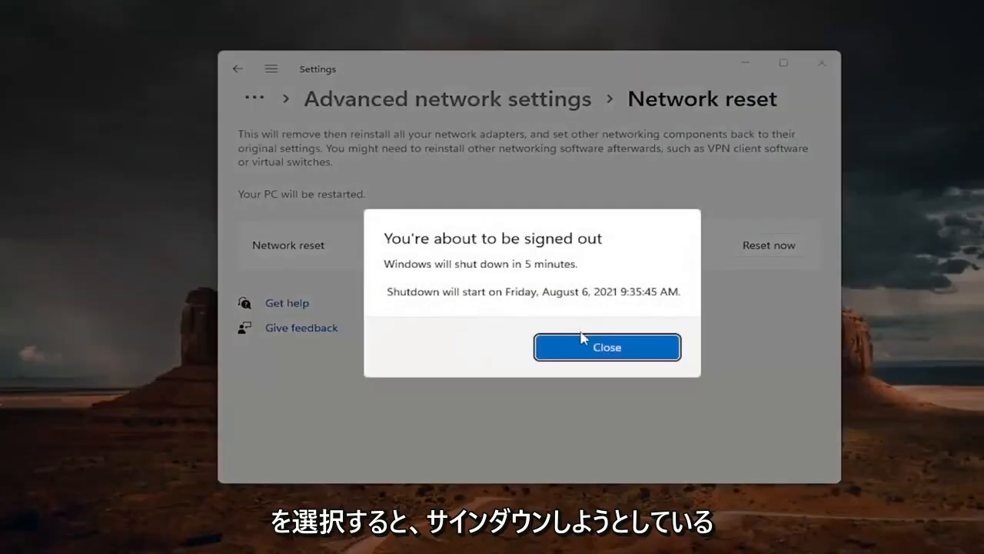
pyautogui.click(607, 347)
pyautogui.write('control panel')
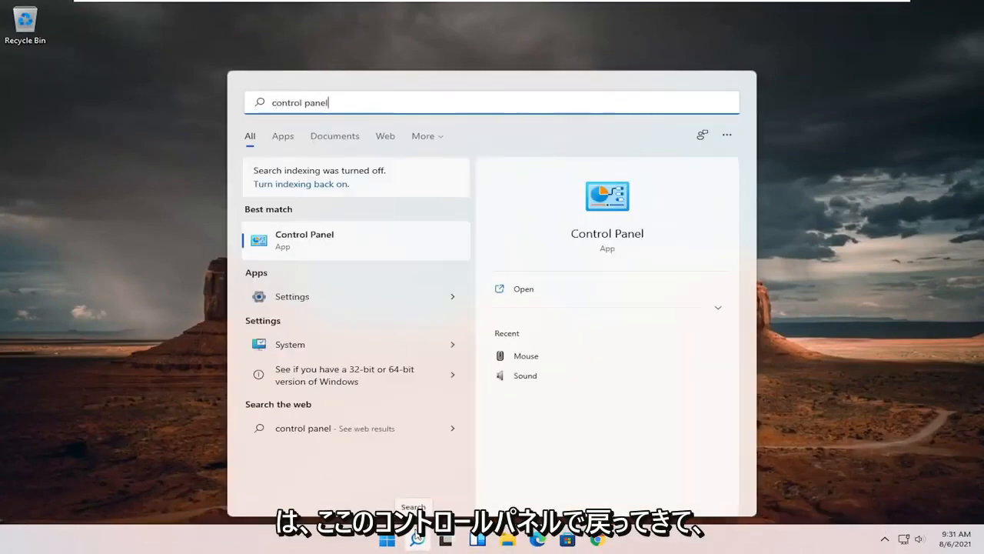
pyautogui.moveTo(373, 238)
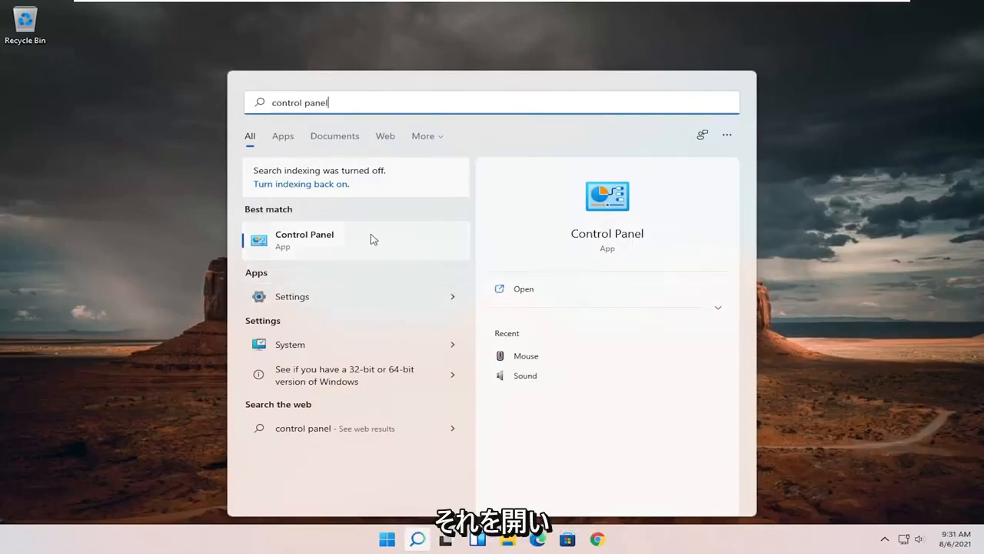
# - Launch Control Panel from the Best match search result
pyautogui.click(304, 239)
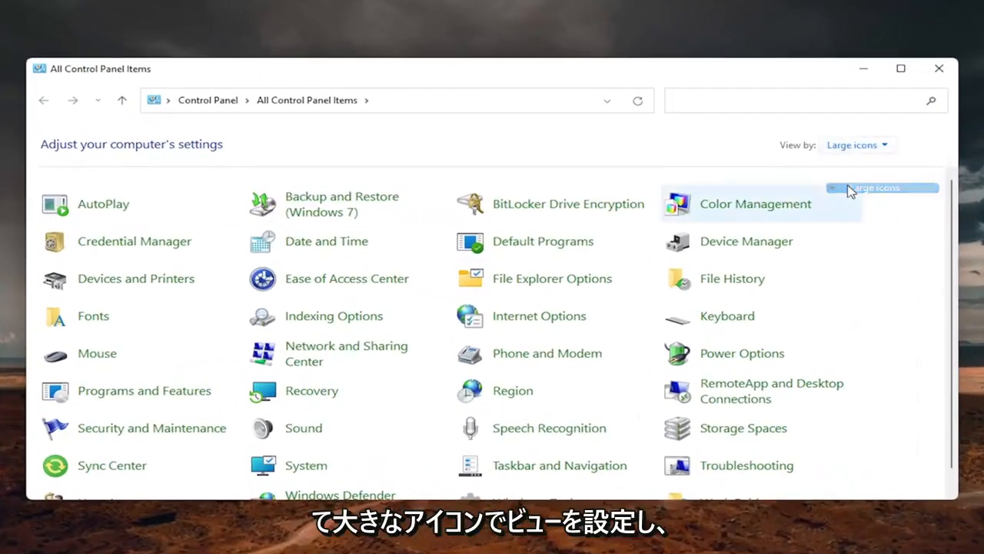
pyautogui.moveTo(331, 353)
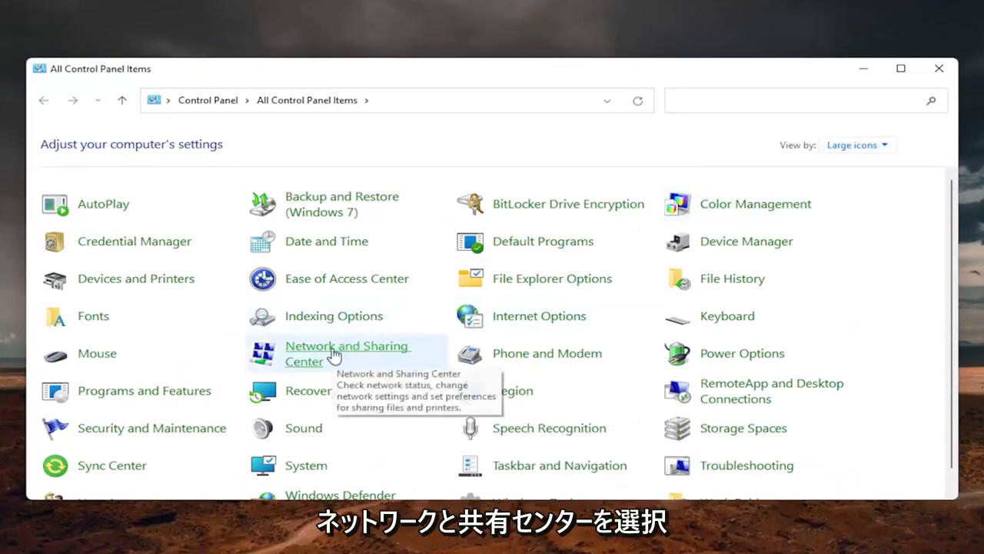
# - Open Network and Sharing Center and the Ethernet0 connection status
pyautogui.click(347, 353)
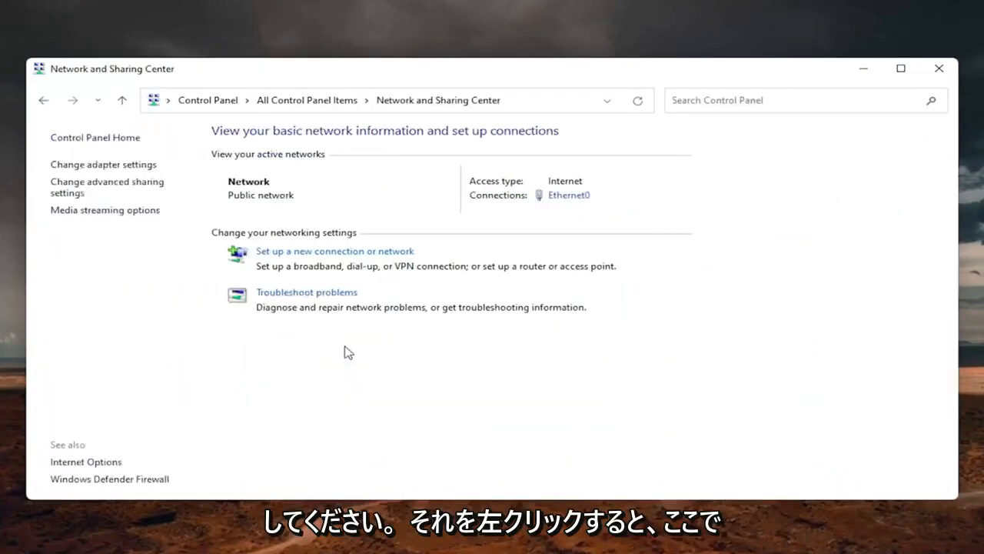
pyautogui.moveTo(652, 227)
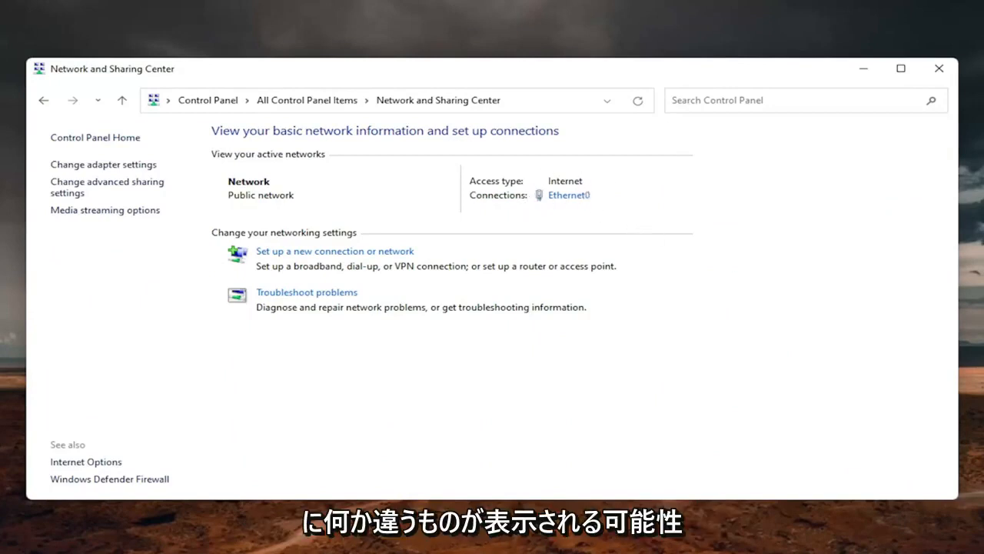
pyautogui.moveTo(560, 199)
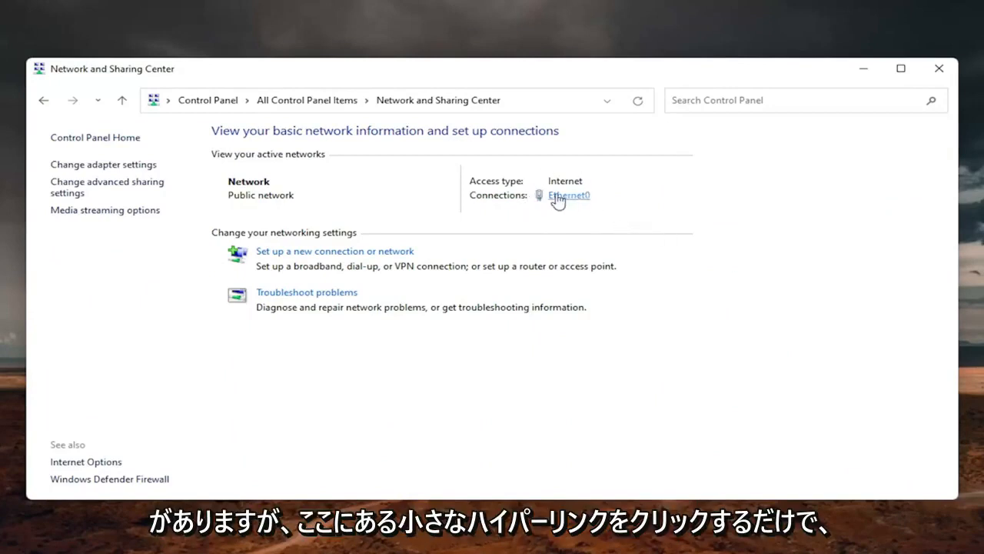
pyautogui.click(568, 195)
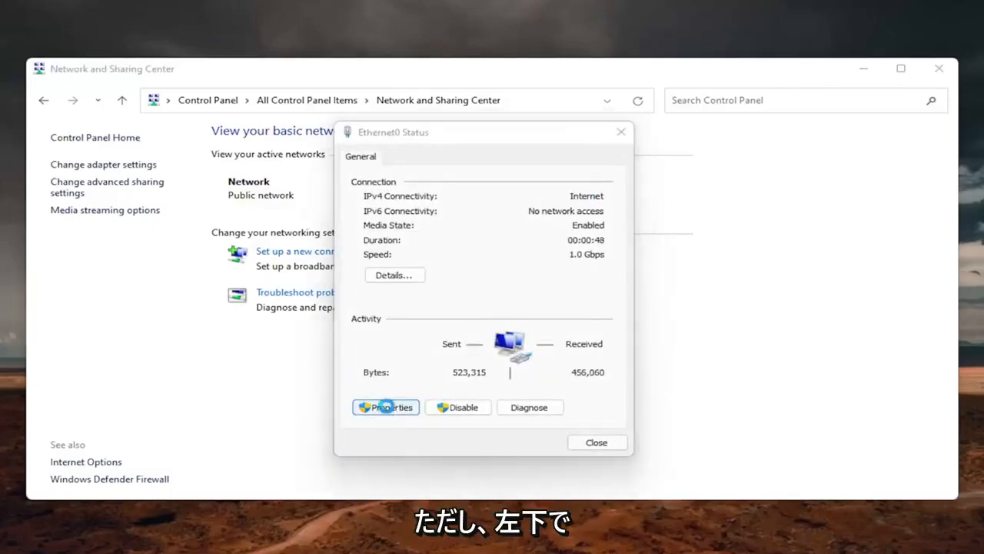
# - Open Ethernet0's Internet Protocol Version 4 (TCP/IPv4) properties
pyautogui.click(385, 407)
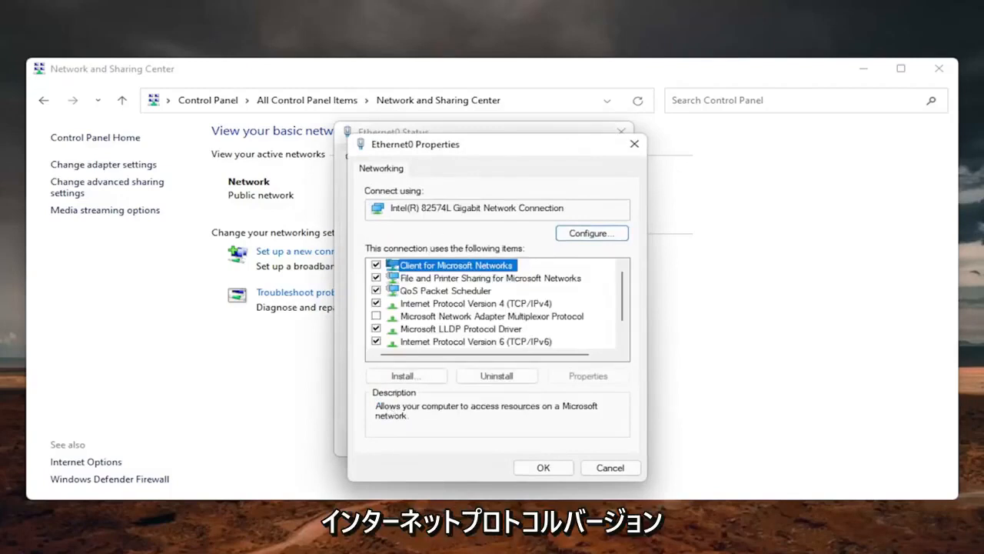
pyautogui.click(469, 303)
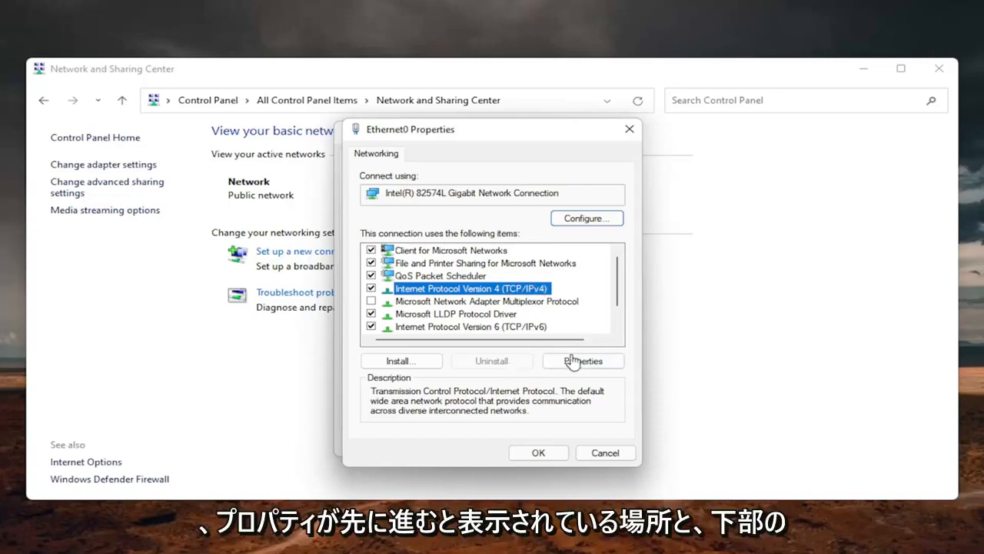
pyautogui.click(582, 360)
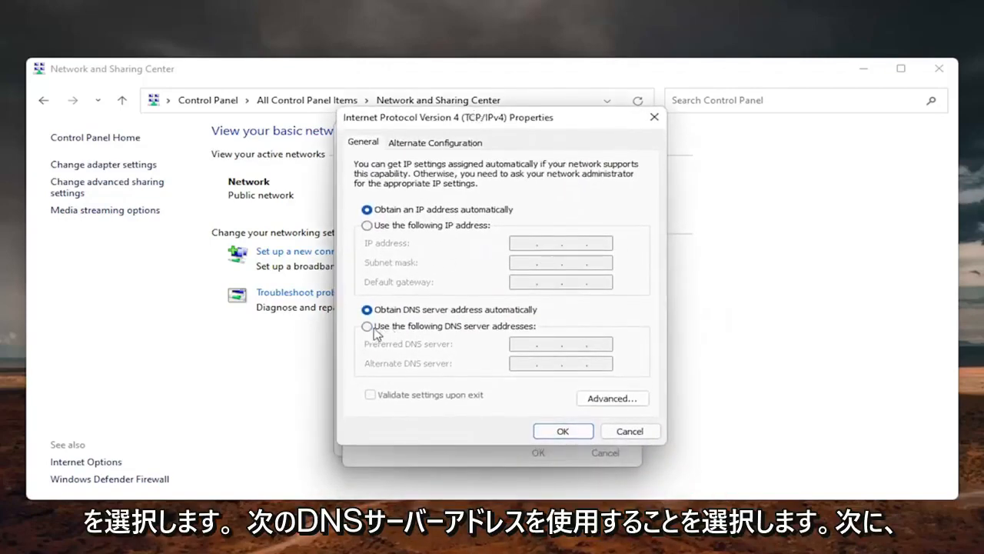
# - Set preferred DNS 8.8.8.8 and alternate 8.8.4.4, validate on exit, and save
pyautogui.click(367, 326)
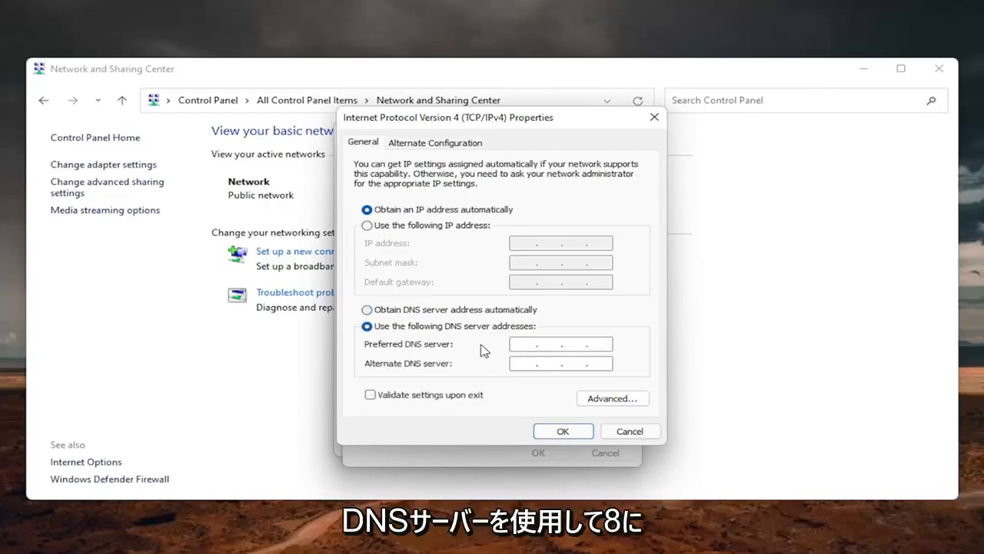
pyautogui.write('8.8.4.')
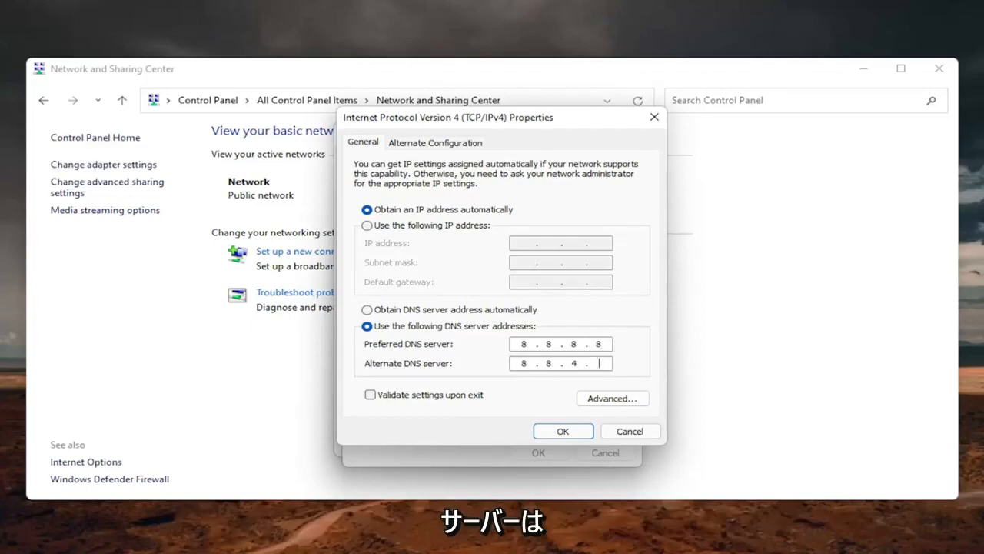
pyautogui.write('4')
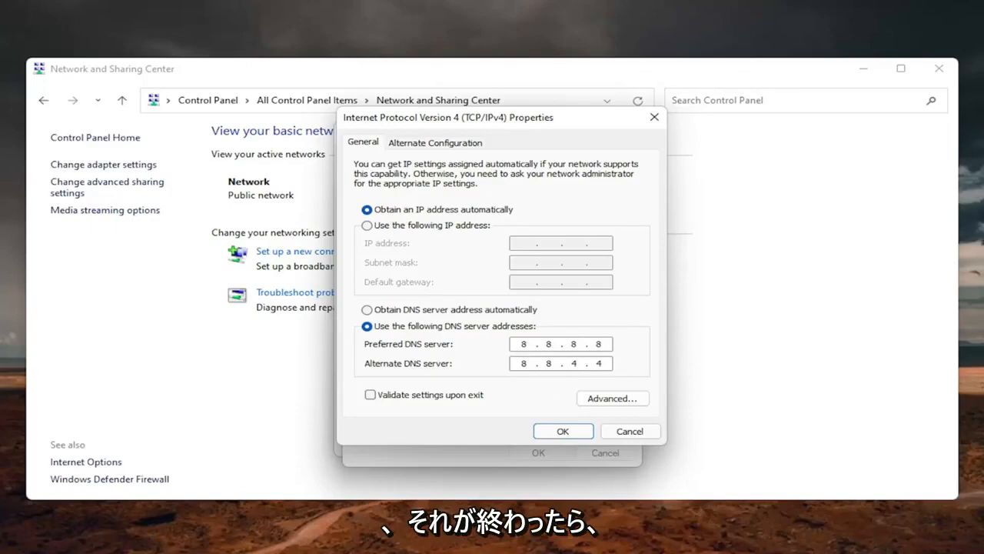
pyautogui.click(369, 394)
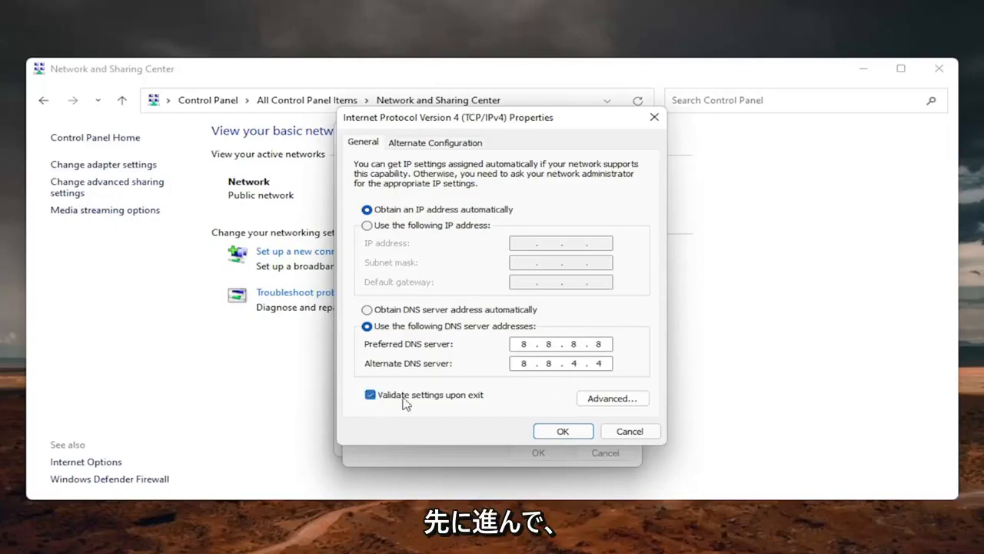
pyautogui.click(563, 430)
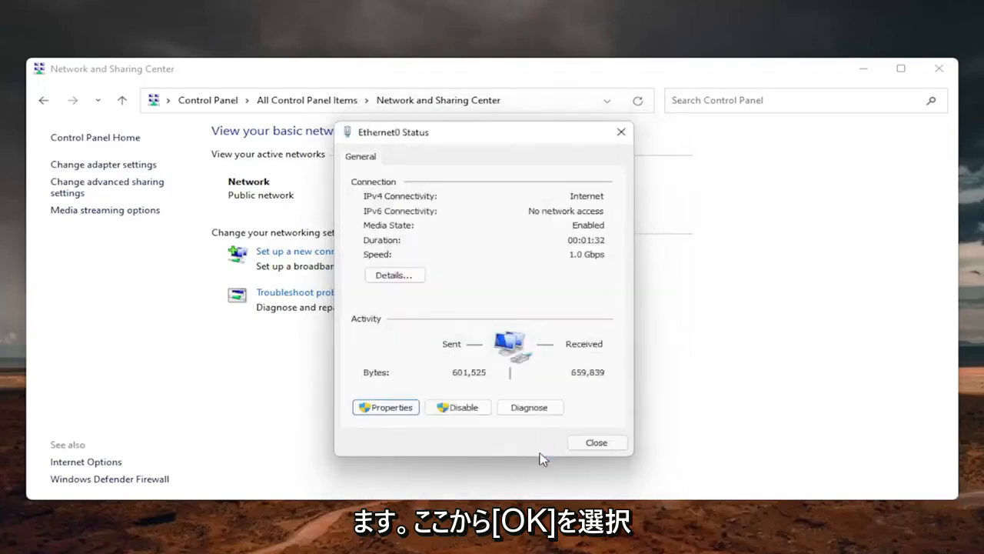
pyautogui.click(529, 407)
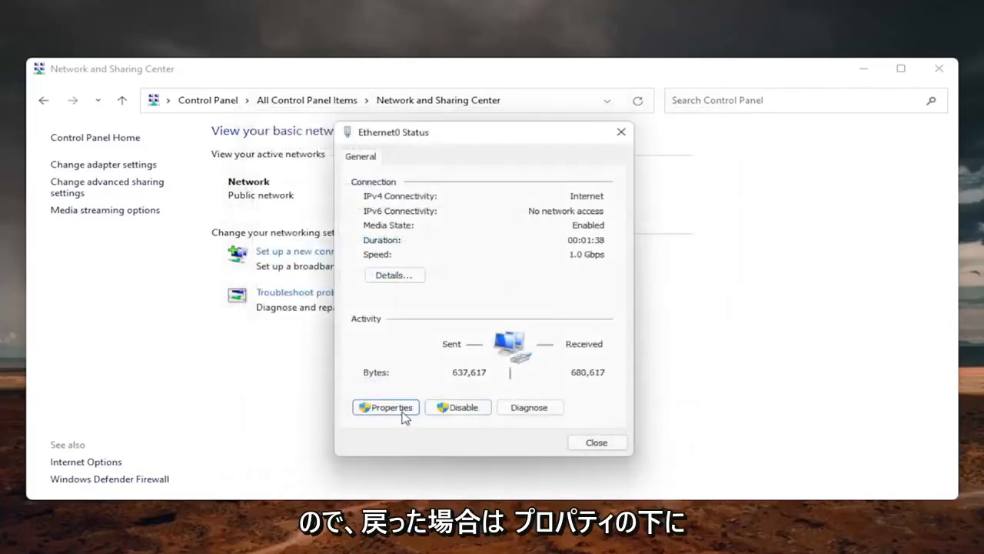
# - Recheck the IPv4 DNS addresses 8.8.8.8 and 8.8.4.4, then close all network windows
pyautogui.click(386, 407)
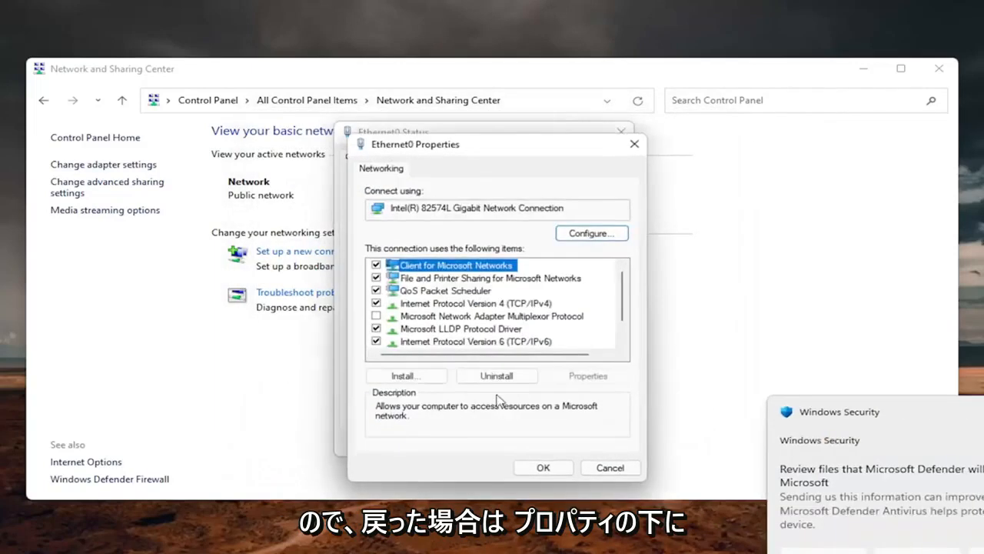
pyautogui.click(476, 302)
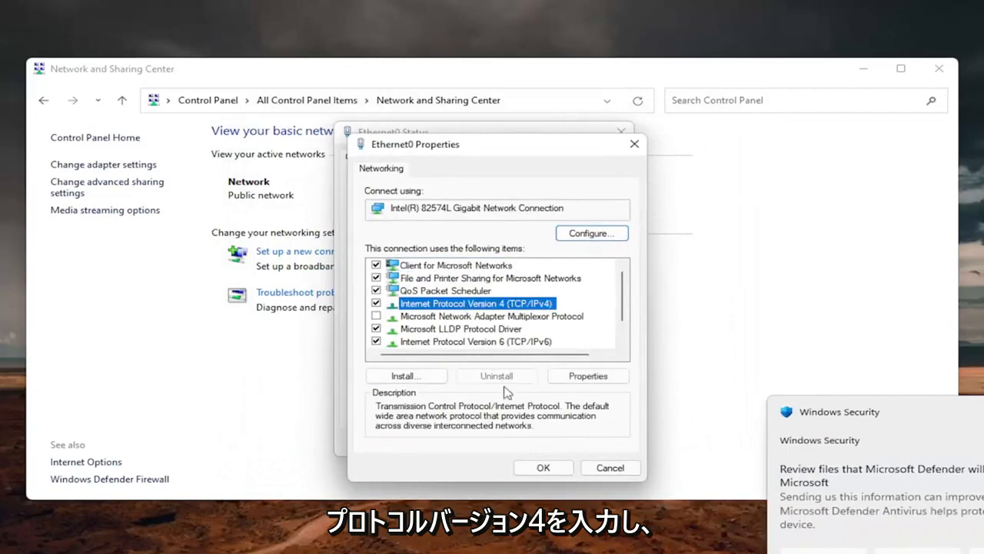
pyautogui.click(588, 375)
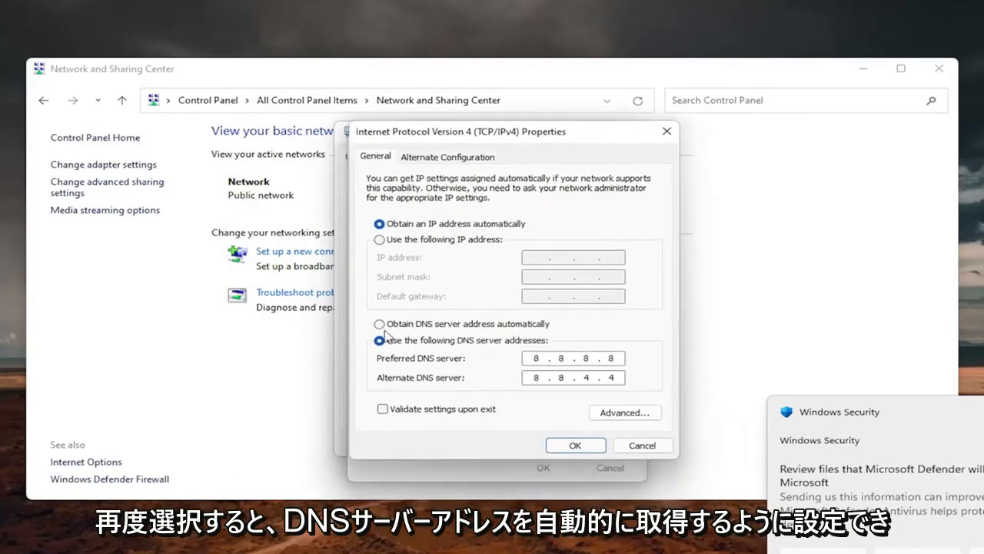
pyautogui.click(379, 324)
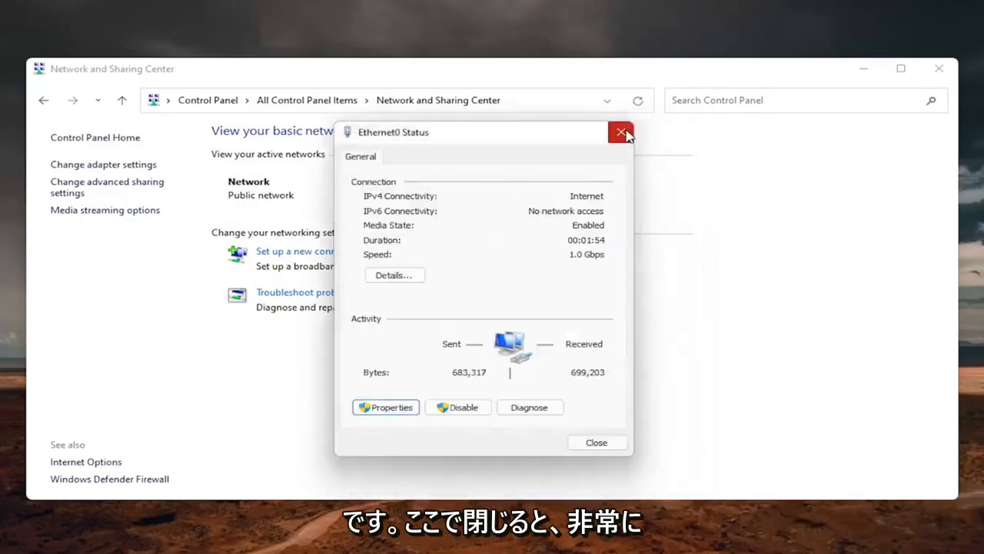
pyautogui.click(621, 132)
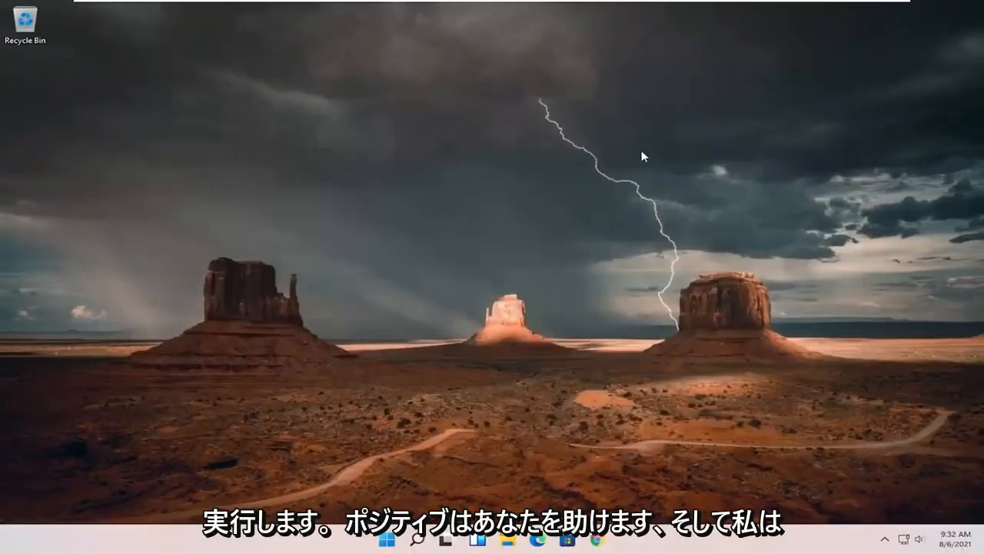
pyautogui.moveTo(573, 165)
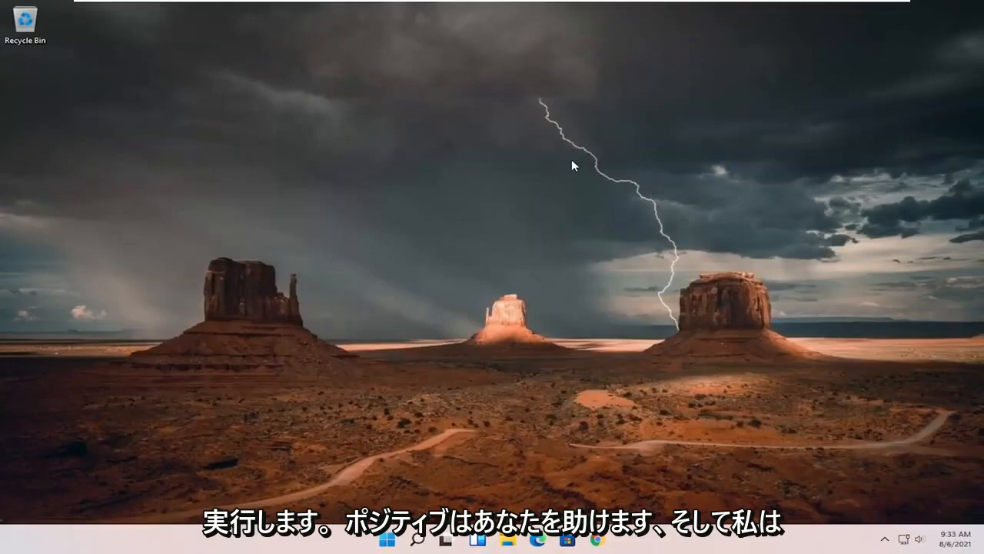